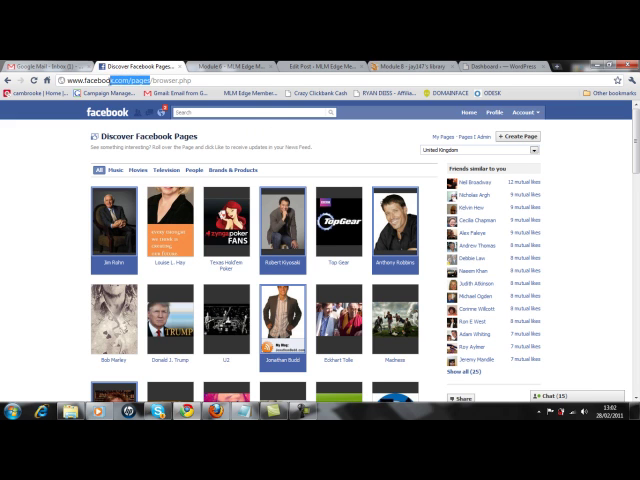
pyautogui.moveTo(337, 148)
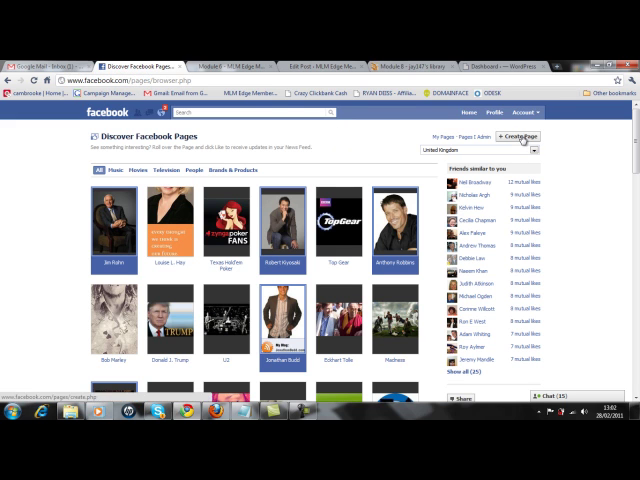
# Step: Start a new Facebook Page and scroll to see all six category tiles
pyautogui.click(511, 135)
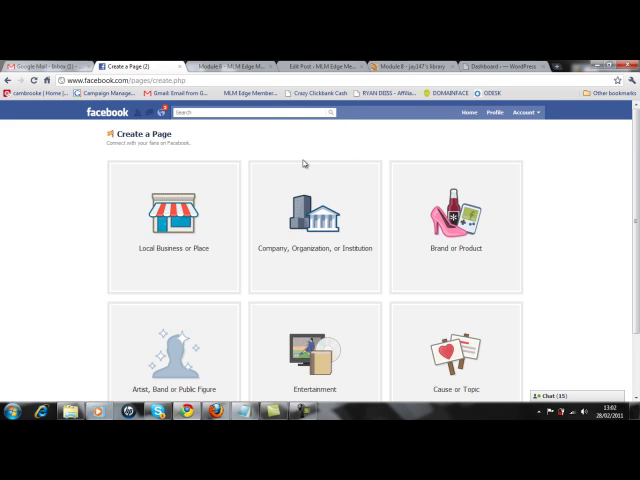
pyautogui.scroll(-3)
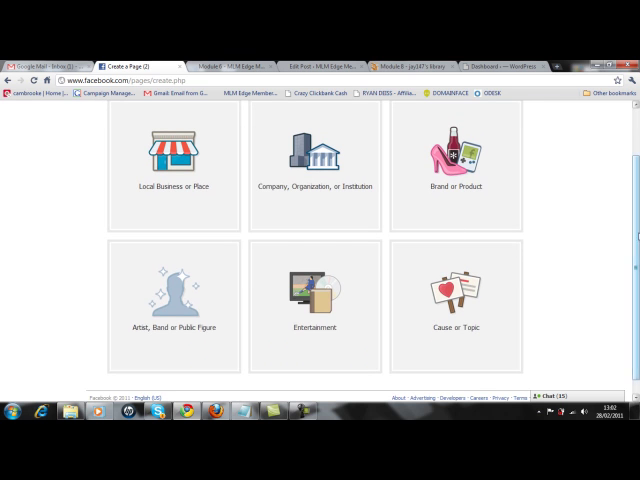
pyautogui.moveTo(180, 300)
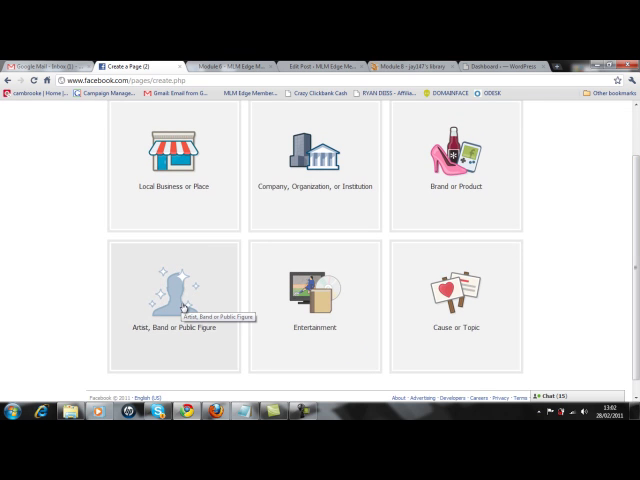
pyautogui.moveTo(338, 334)
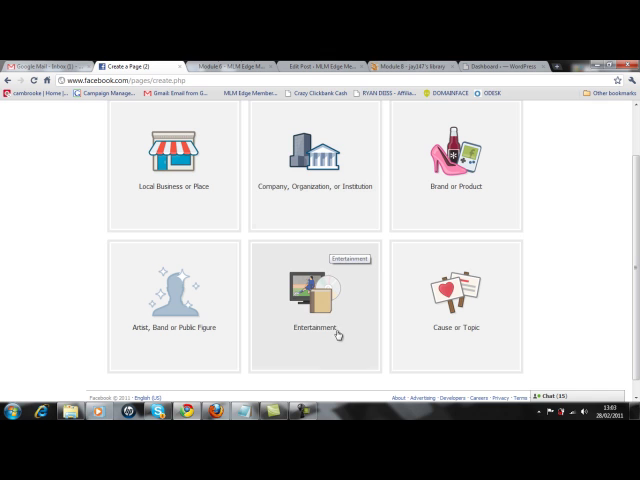
pyautogui.moveTo(372, 300)
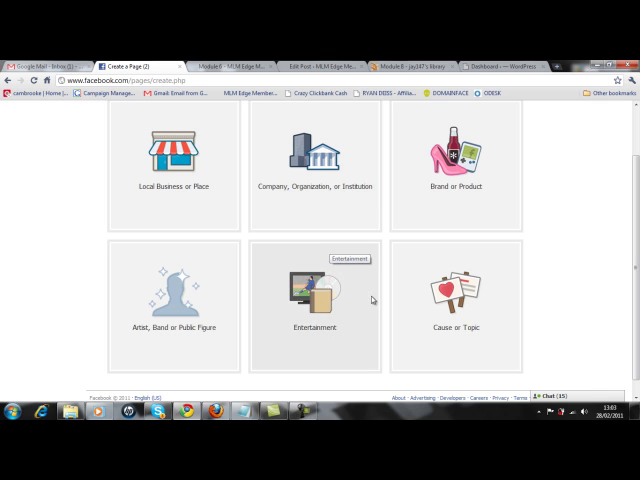
pyautogui.moveTo(458, 186)
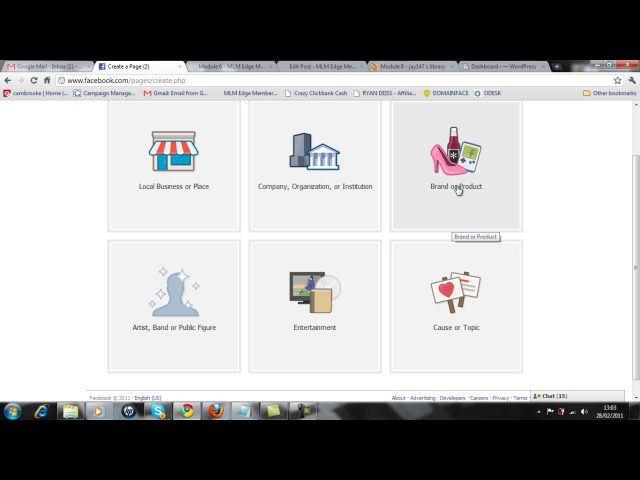
pyautogui.moveTo(459, 293)
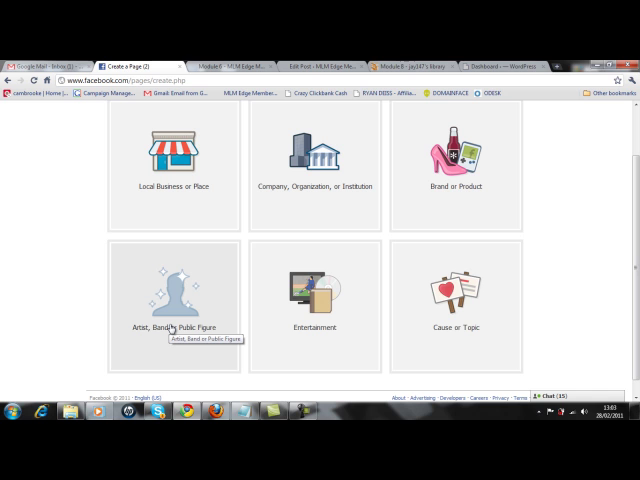
pyautogui.moveTo(149, 257)
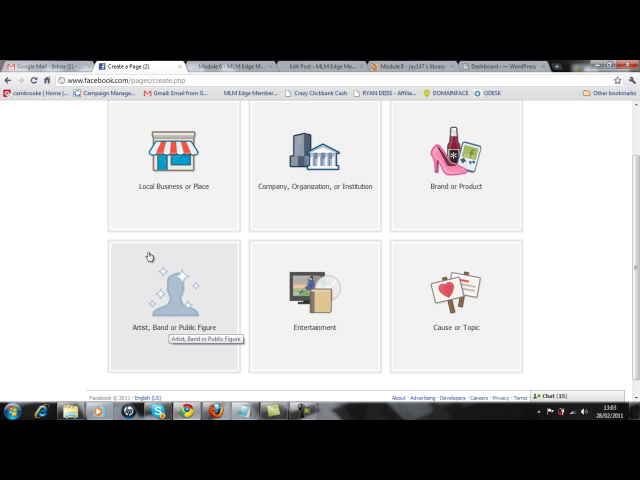
# Step: Choose Artist, Band or Public Figure with category Public Figure, and start typing the name 'Jay rober'
pyautogui.click(175, 300)
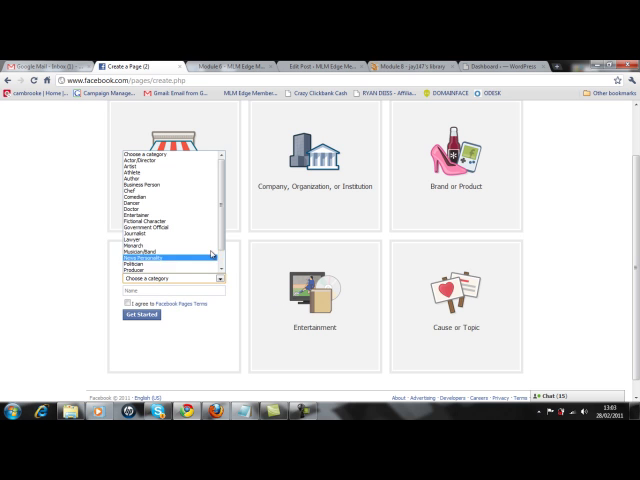
pyautogui.scroll(-3)
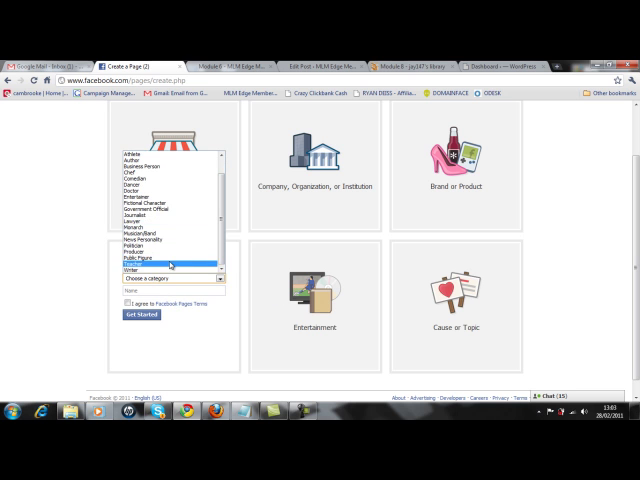
pyautogui.click(172, 261)
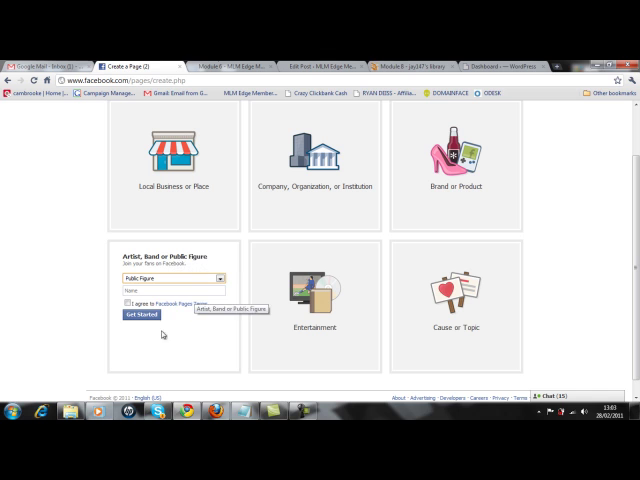
pyautogui.click(175, 290)
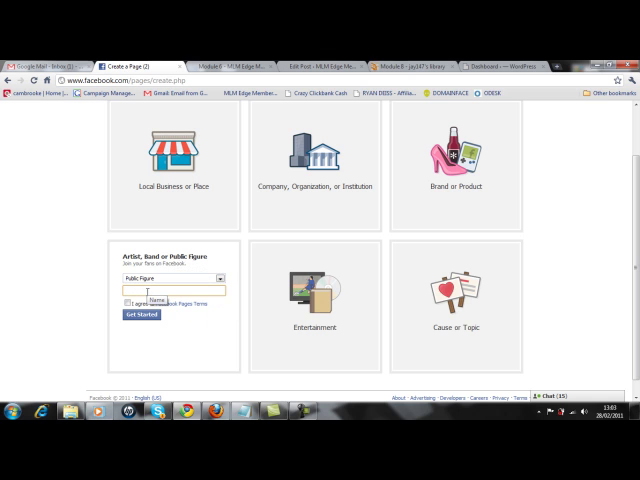
pyautogui.write('Jay rober')
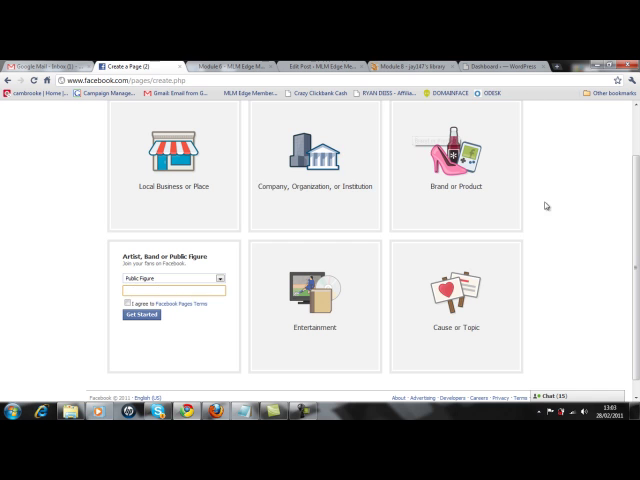
# Step: Create the Cause or Topic page 'Vacation clubs' after agreeing to the Facebook Pages terms
pyautogui.click(456, 300)
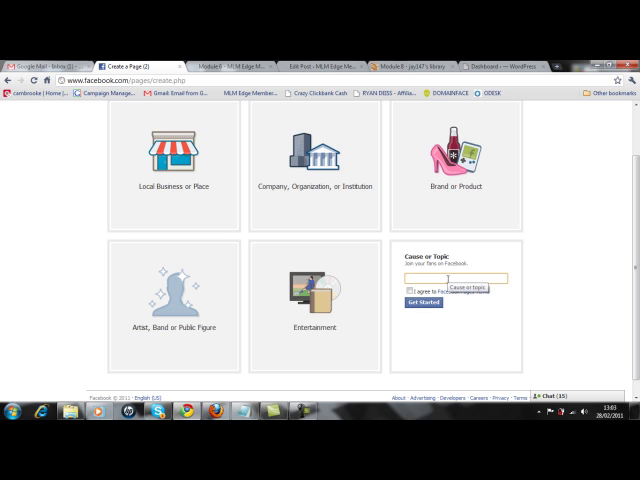
pyautogui.write('vacation clubs')
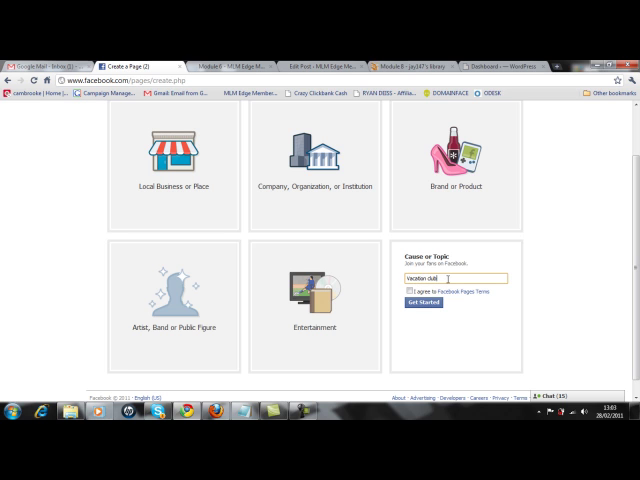
pyautogui.click(405, 292)
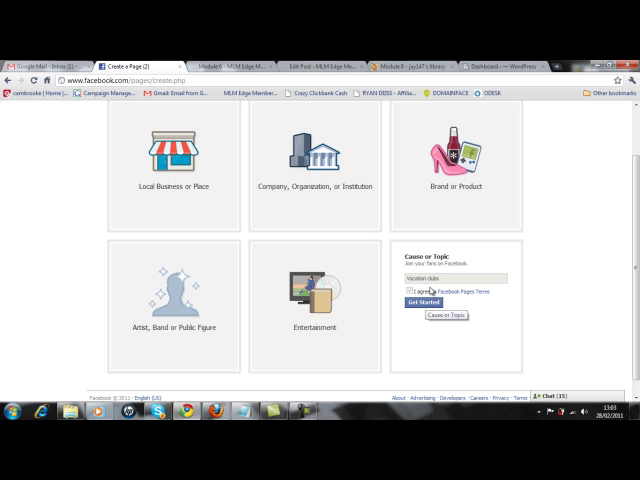
pyautogui.click(421, 302)
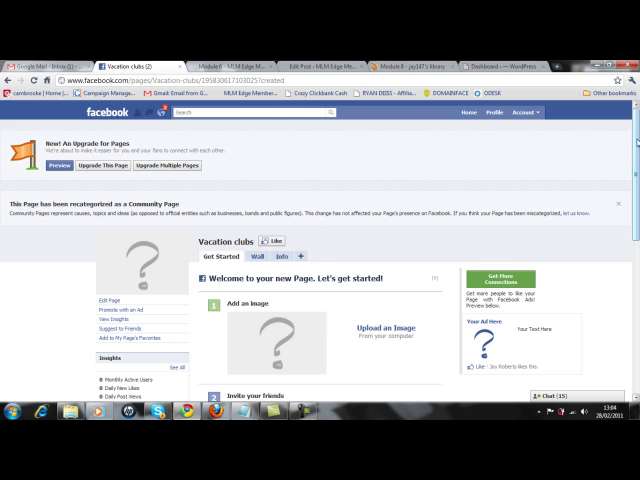
pyautogui.scroll(-3)
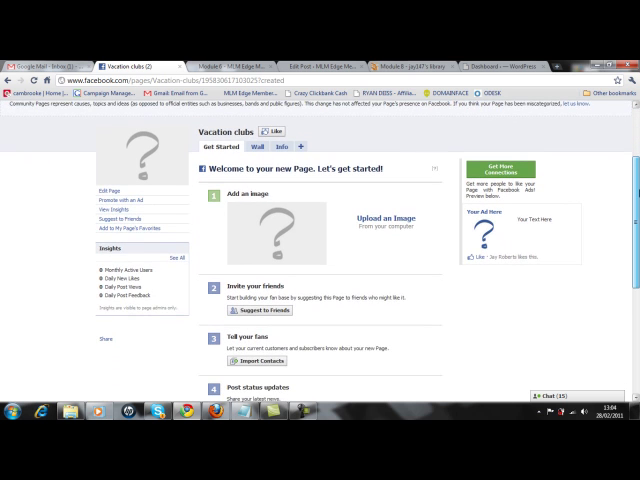
pyautogui.scroll(-3)
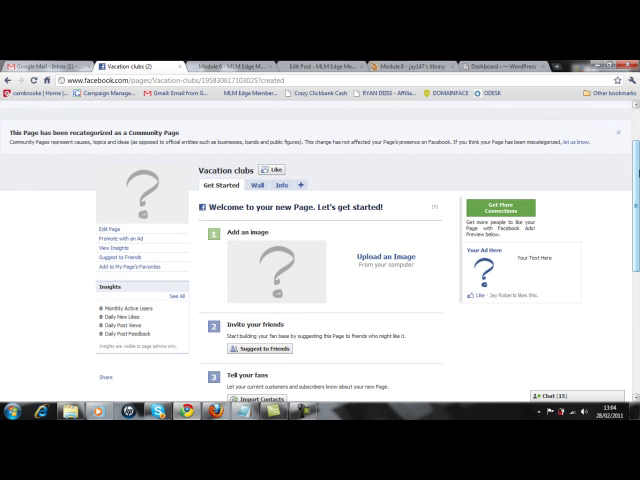
pyautogui.moveTo(385, 256)
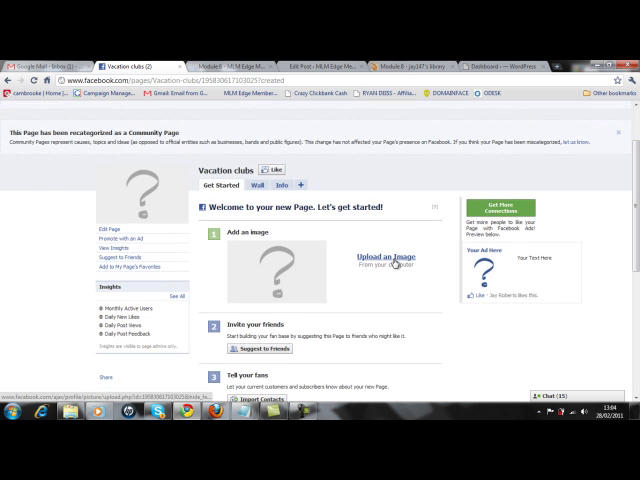
pyautogui.click(385, 256)
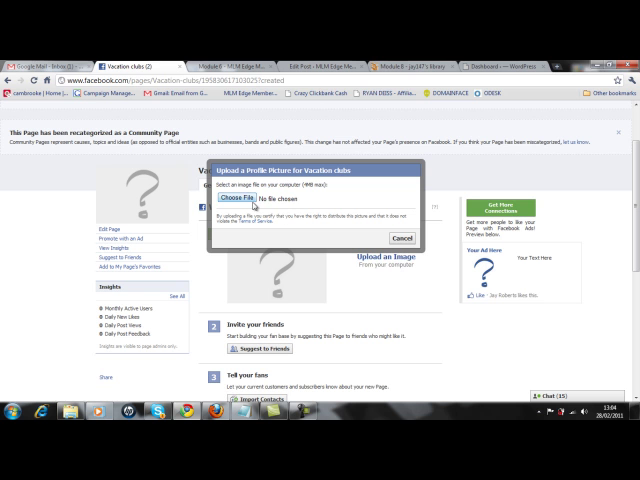
pyautogui.click(243, 194)
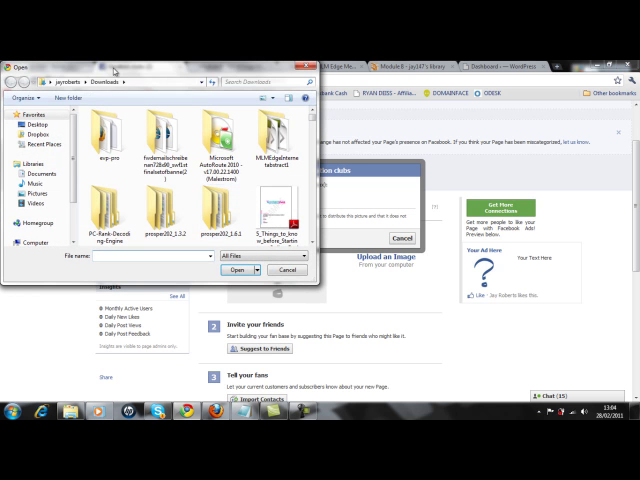
pyautogui.click(290, 270)
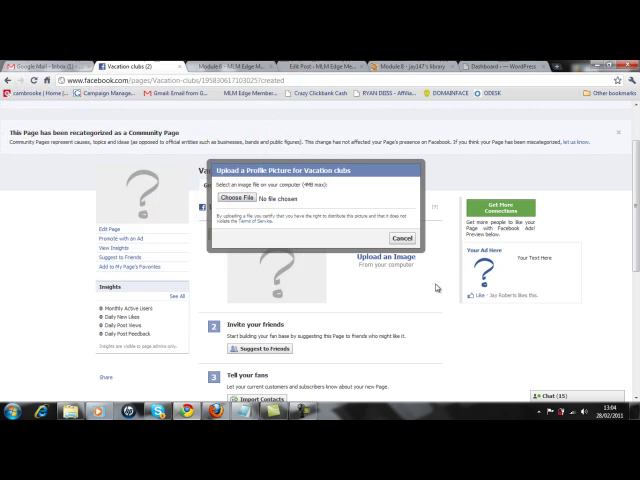
pyautogui.click(405, 237)
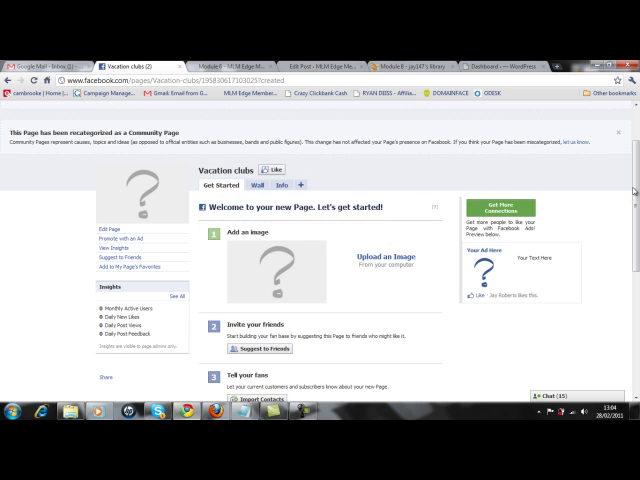
# Step: Scroll to step 5, 'Promote this Page on your website', and choose Add Like Box
pyautogui.scroll(-3)
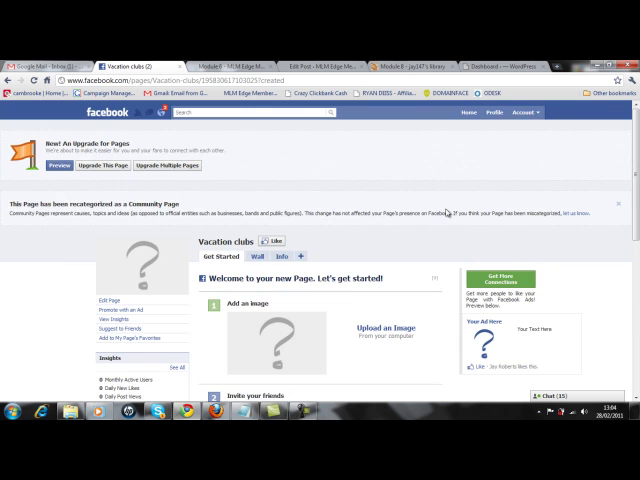
pyautogui.scroll(-3)
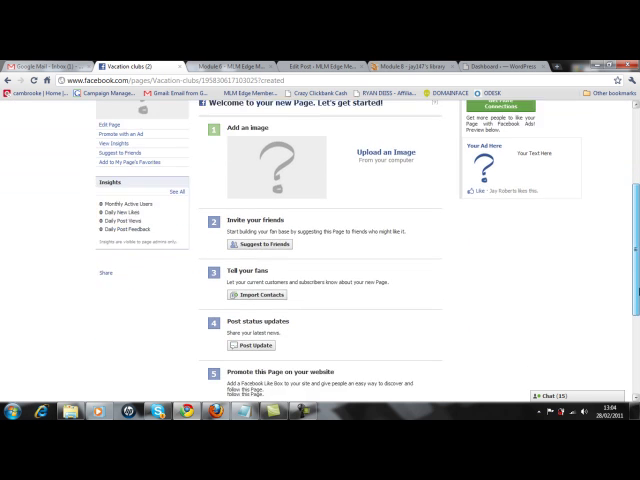
pyautogui.scroll(-3)
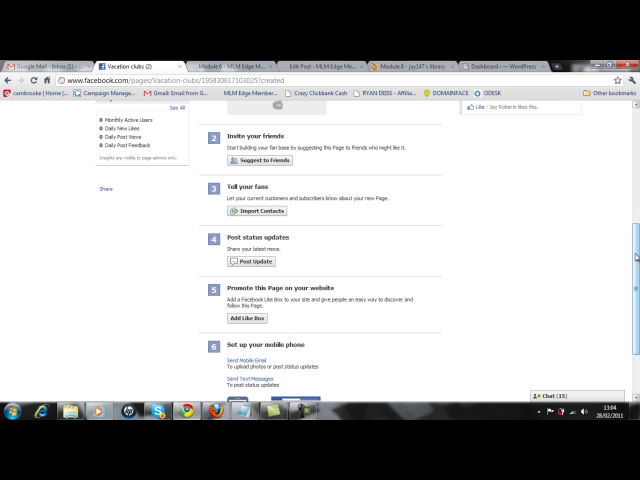
pyautogui.scroll(-3)
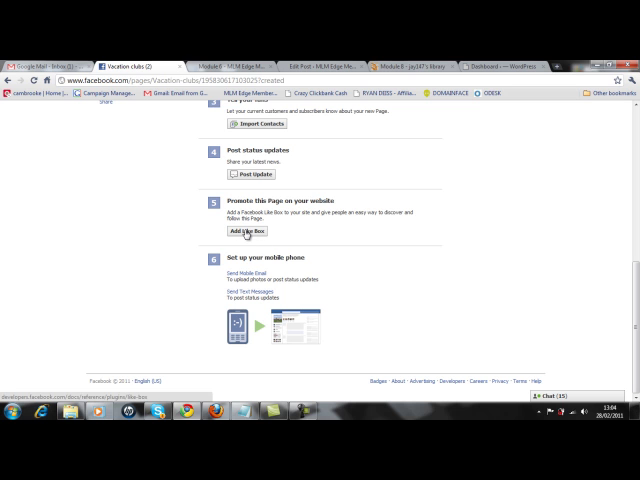
pyautogui.click(247, 231)
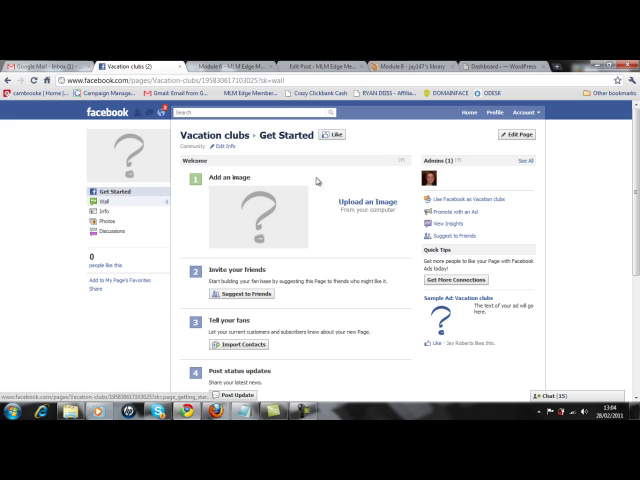
pyautogui.moveTo(130, 266)
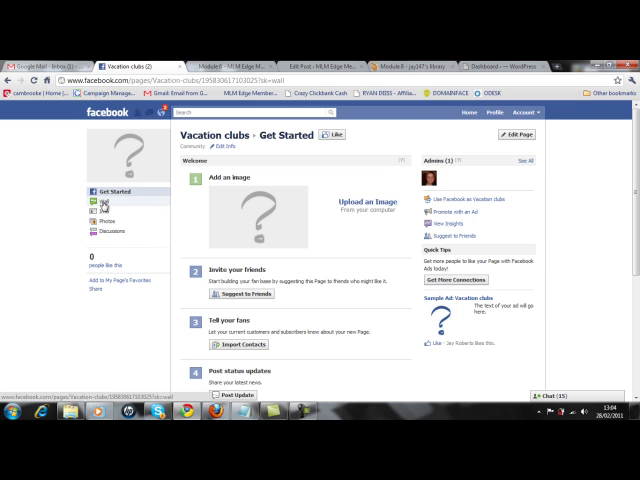
pyautogui.click(97, 208)
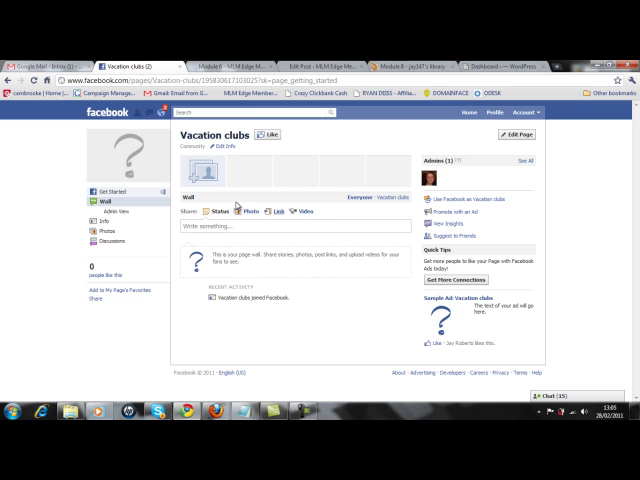
pyautogui.click(110, 188)
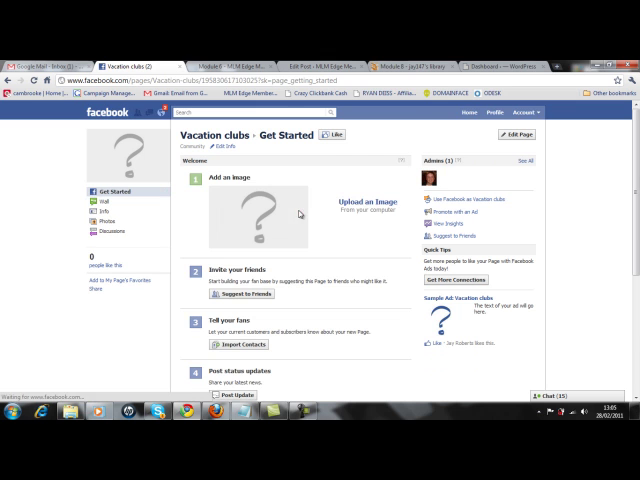
pyautogui.scroll(-3)
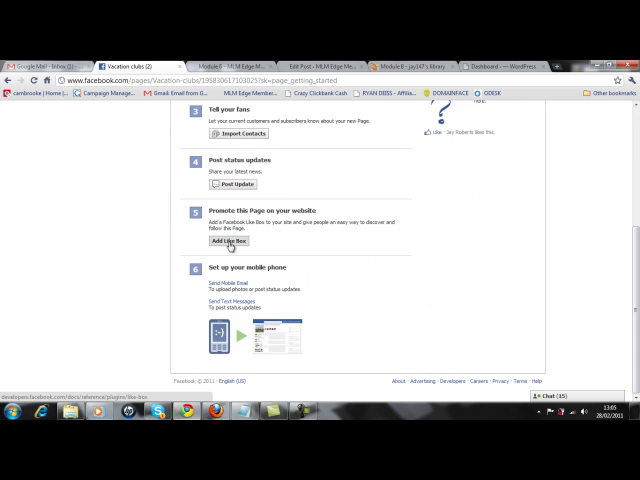
# Step: Configure the Vacation clubs Like Box with width 200 and generate its embed code
pyautogui.click(228, 240)
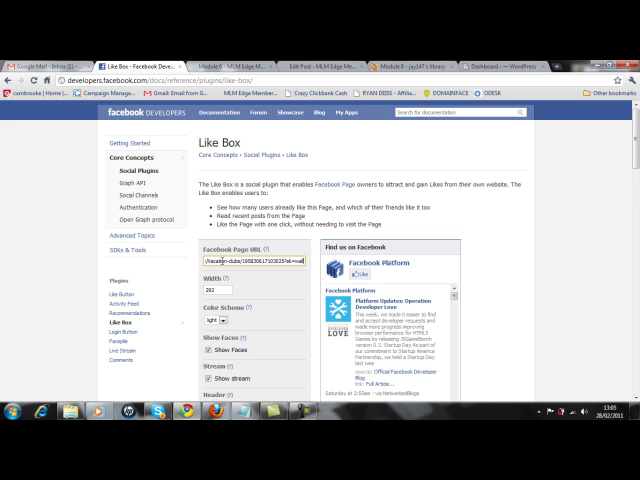
pyautogui.scroll(-3)
pyautogui.write('200')
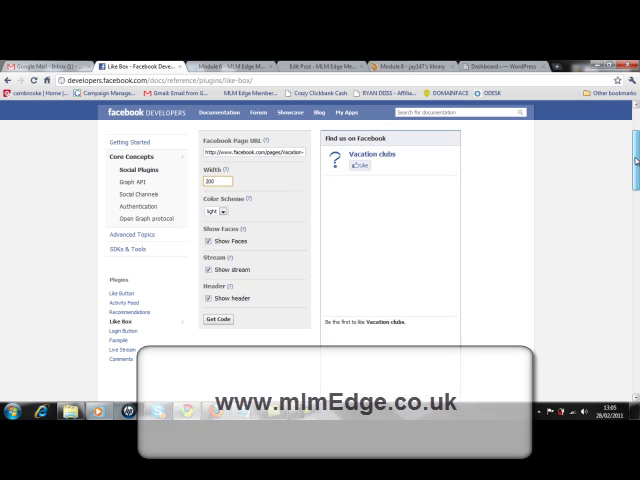
pyautogui.scroll(-3)
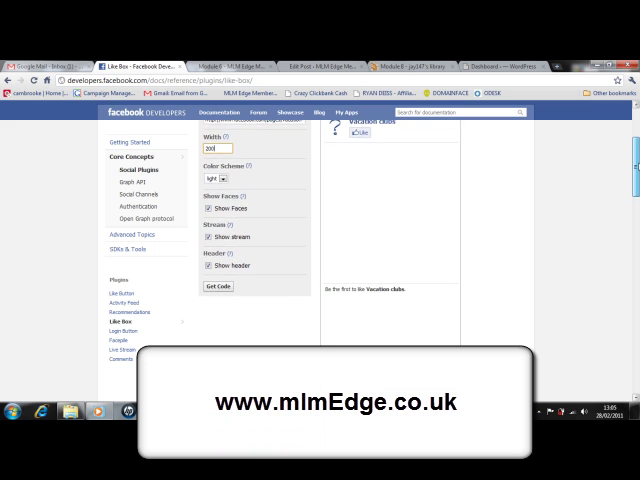
pyautogui.scroll(-3)
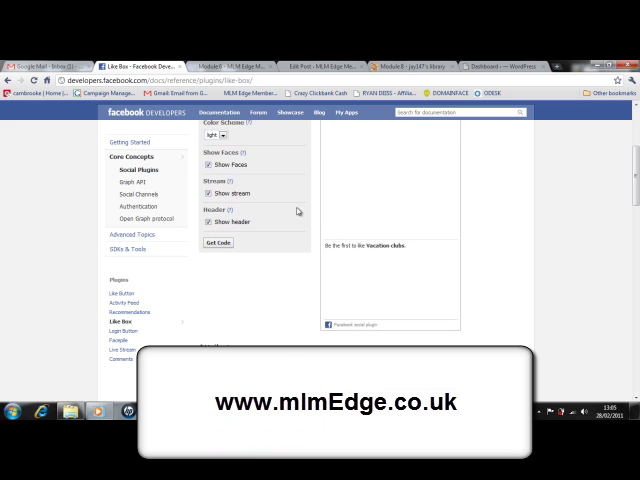
pyautogui.click(217, 242)
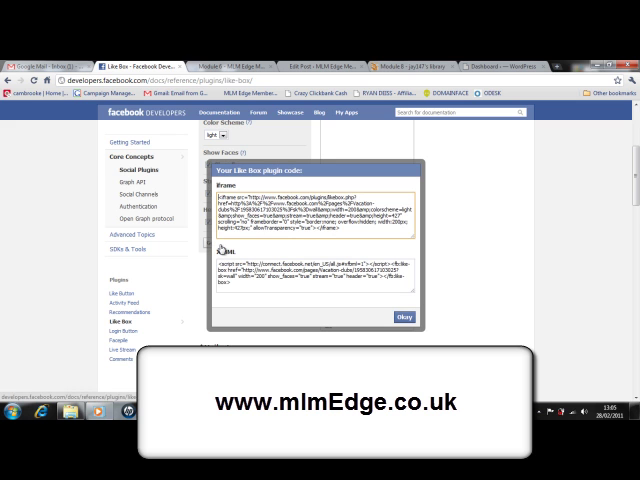
# Step: Copy the iframe Like Box code and switch to the WordPress dashboard tab
pyautogui.tripleClick(317, 205)
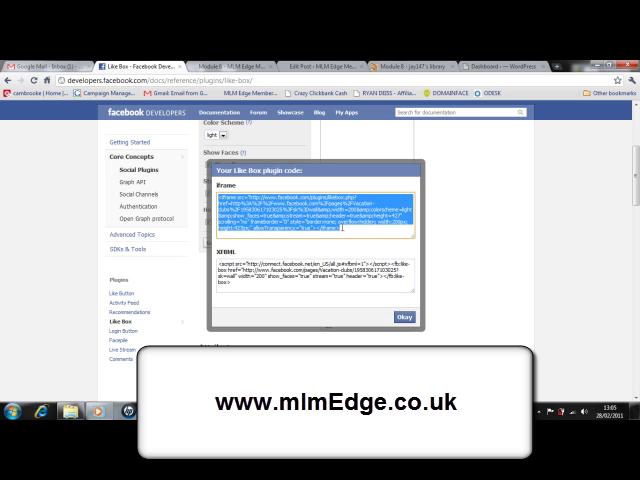
pyautogui.rightClick(300, 210)
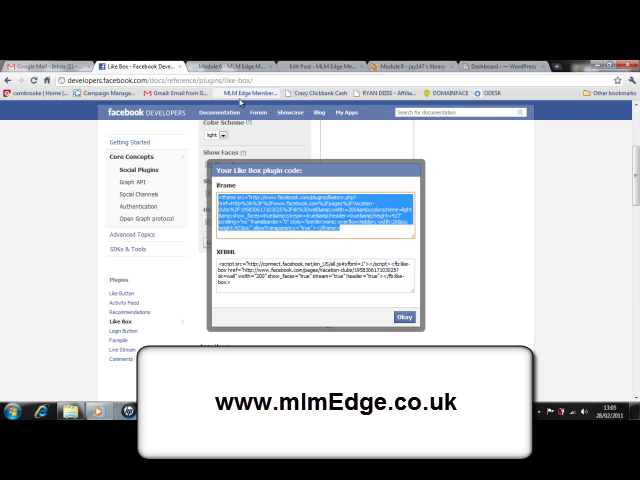
pyautogui.moveTo(258, 112)
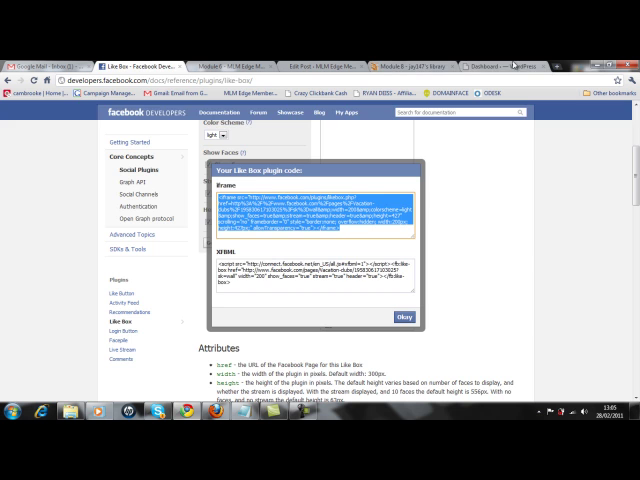
pyautogui.click(490, 67)
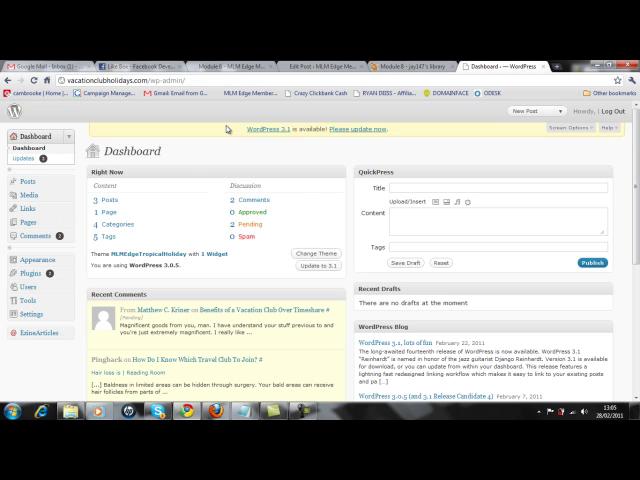
pyautogui.moveTo(248, 157)
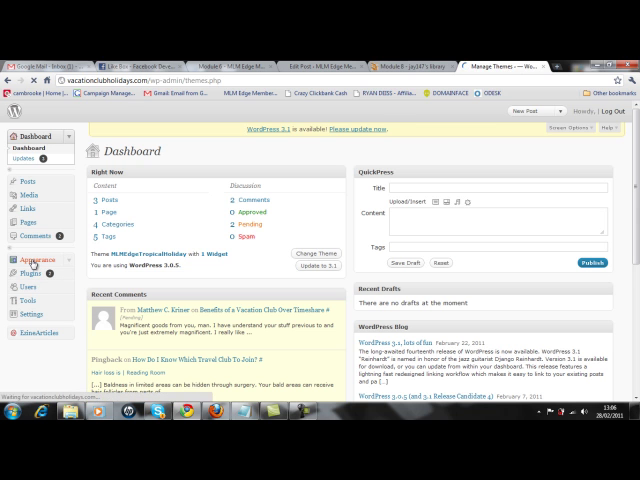
# Step: Go to Appearance > Widgets in the WordPress admin
pyautogui.click(32, 240)
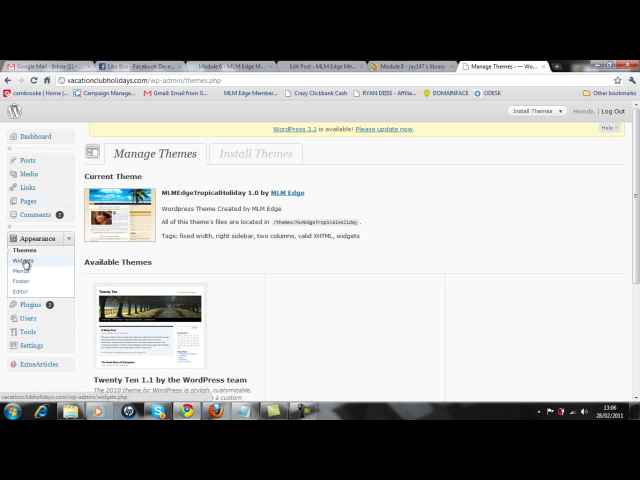
pyautogui.click(30, 259)
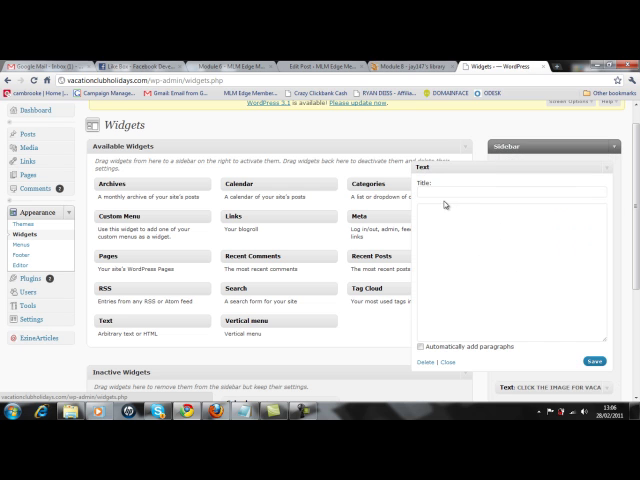
# Step: Title the sidebar text widget 'Click 'LIKE' For Facebook Travel Club Tips' and close its settings
pyautogui.click(510, 192)
pyautogui.write('Click & like')
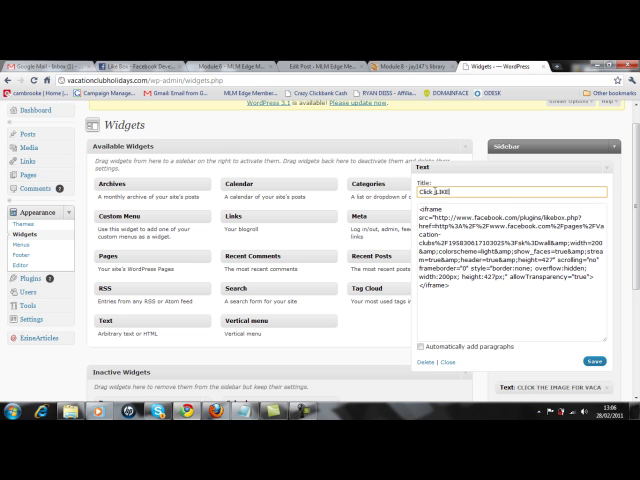
pyautogui.write('Fpor')
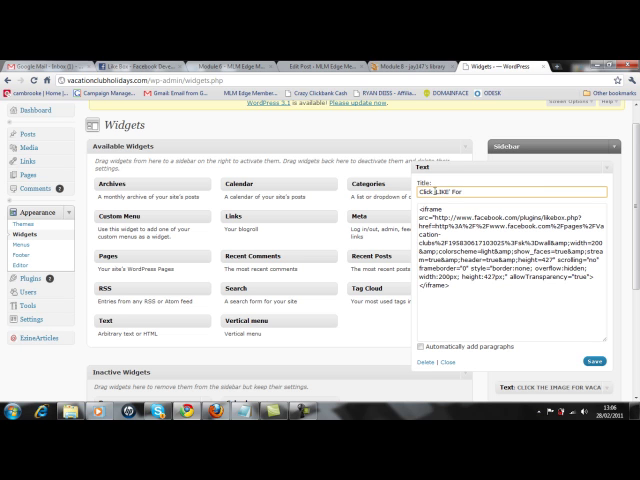
pyautogui.write('facebook')
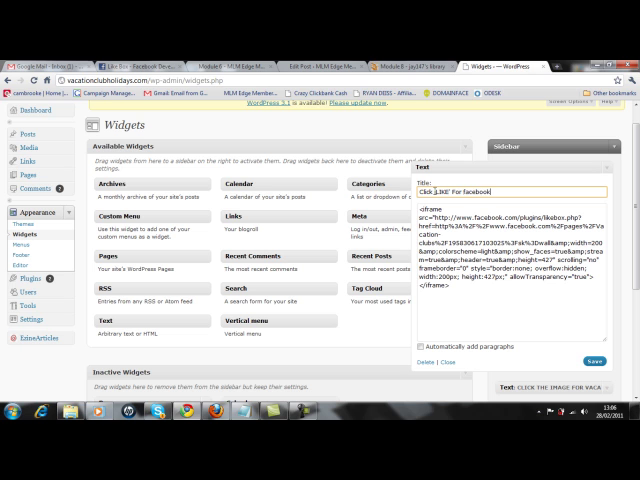
pyautogui.write('Travel Club Tips')
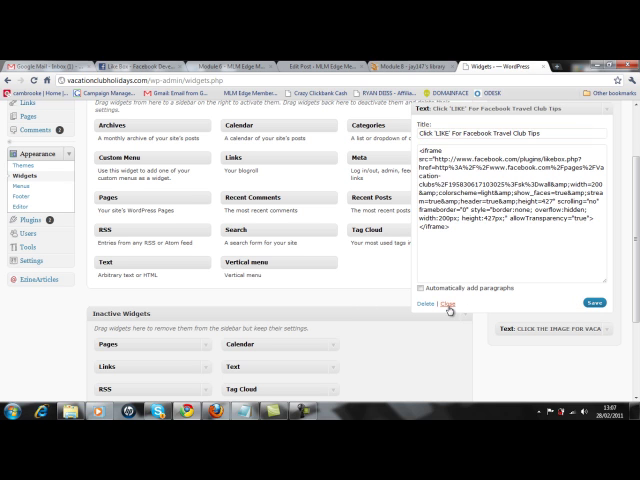
pyautogui.click(459, 303)
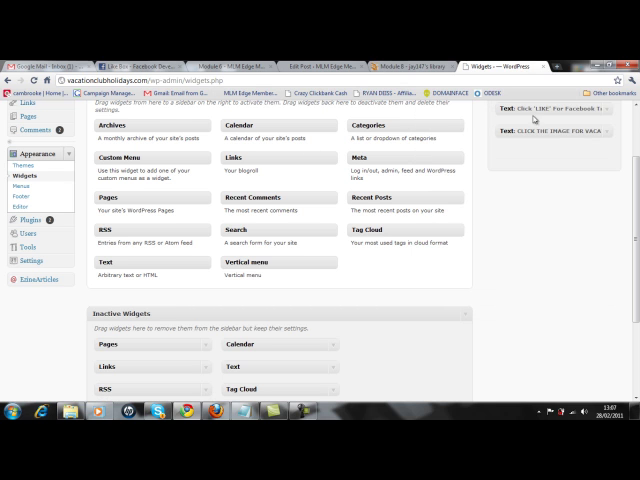
pyautogui.scroll(3)
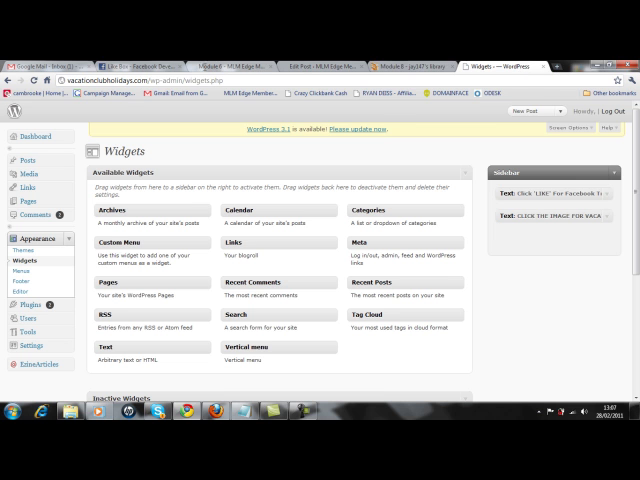
# Step: Load vacationclubholidays.com in a new tab and scroll to check the sidebar Like Box
pyautogui.click(515, 66)
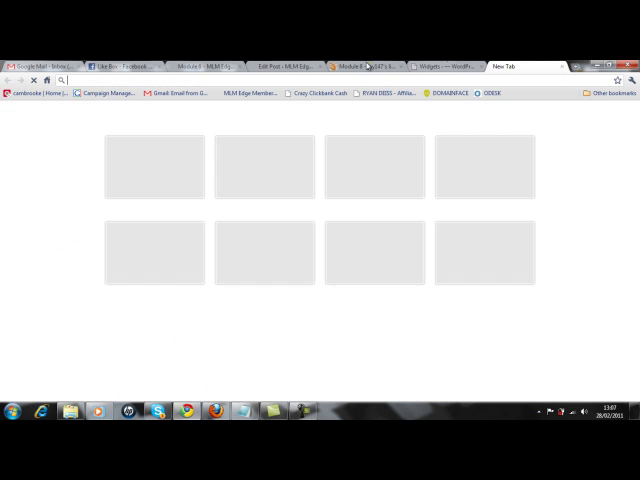
pyautogui.write('vacationclubholidays.com')
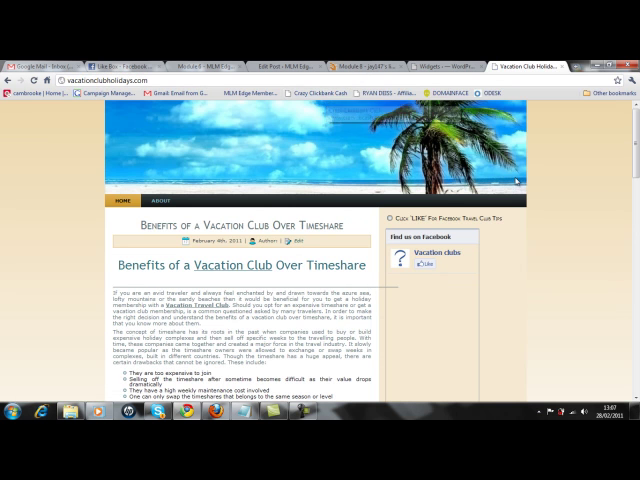
pyautogui.scroll(-3)
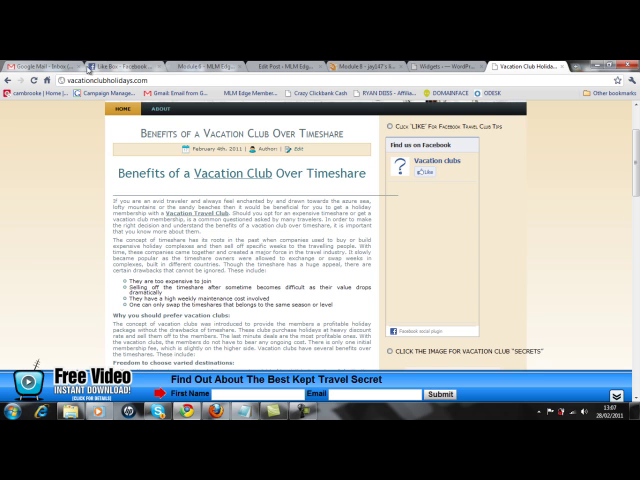
pyautogui.click(430, 66)
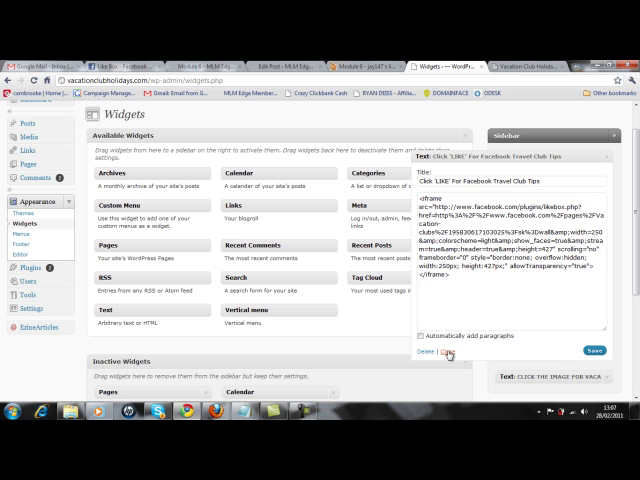
# Step: Close the Like Box text widget's settings and scroll down the page
pyautogui.click(540, 67)
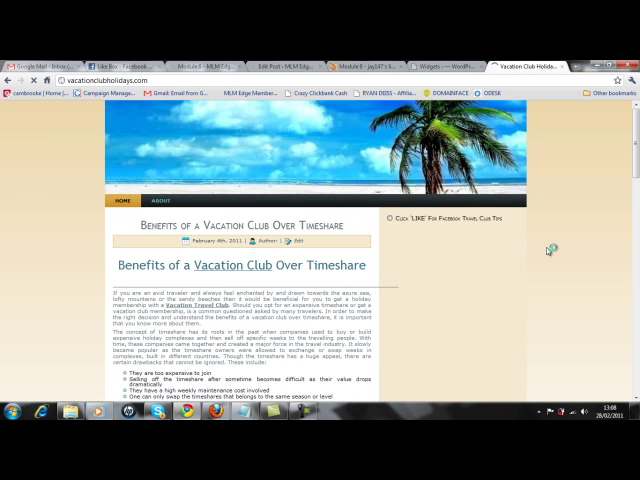
pyautogui.scroll(-3)
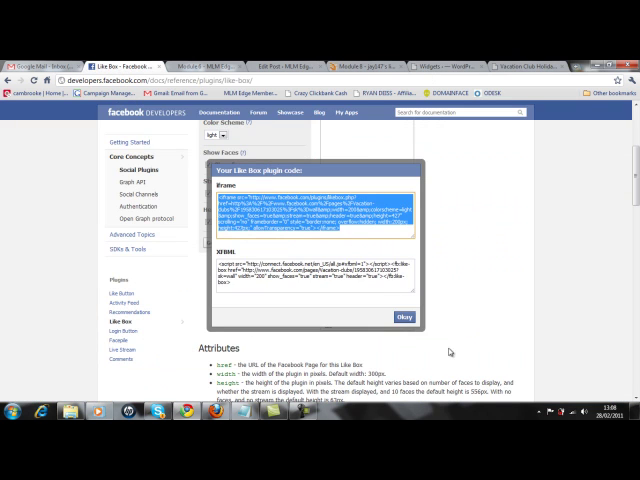
# Step: Dismiss the Like Box plugin code and go to the Vacation clubs page wall
pyautogui.click(398, 315)
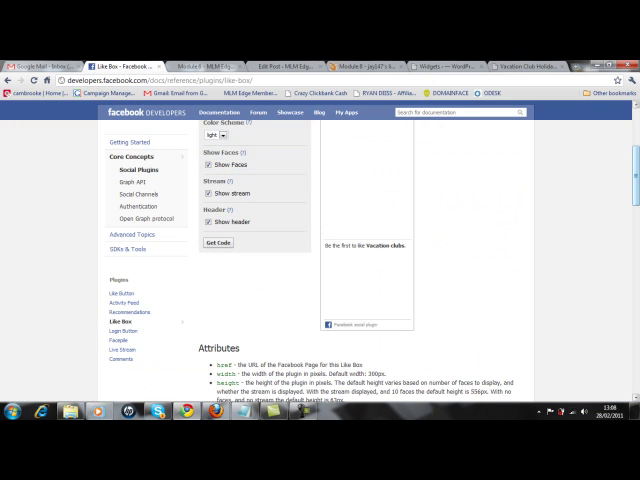
pyautogui.scroll(3)
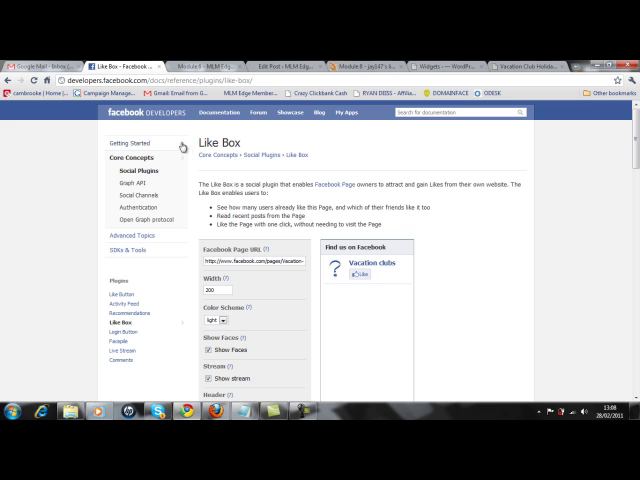
pyautogui.click(361, 262)
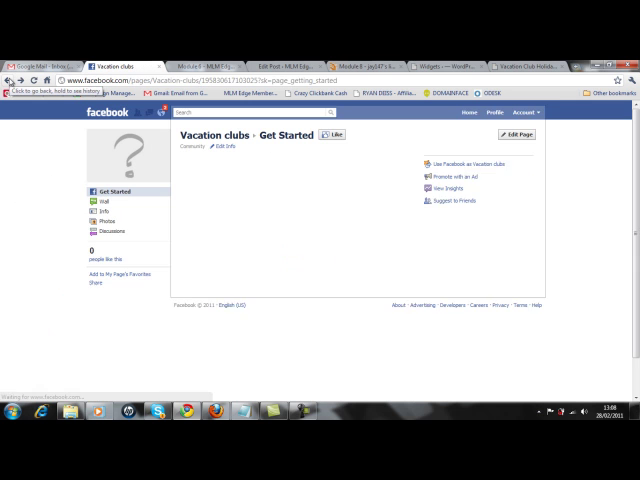
pyautogui.click(91, 206)
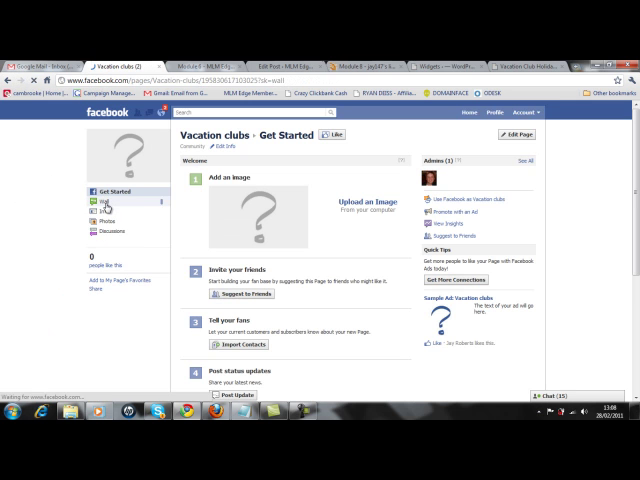
pyautogui.click(91, 204)
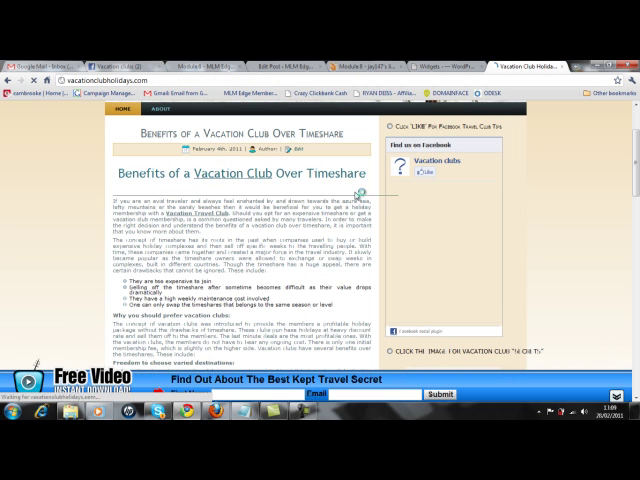
# Step: Scroll the blog to check the Like Box shows 'Love Travel? Then You Will Love Vacation Clubs'
pyautogui.scroll(3)
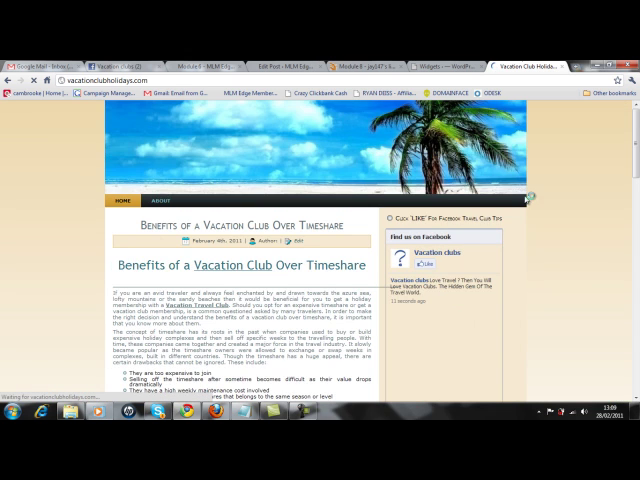
pyautogui.scroll(-3)
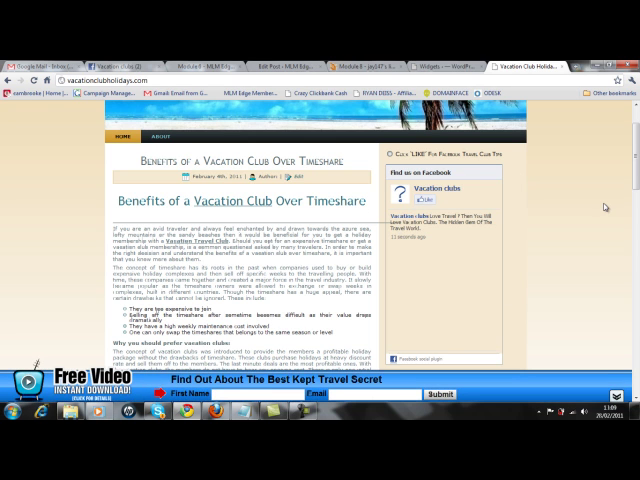
pyautogui.scroll(-3)
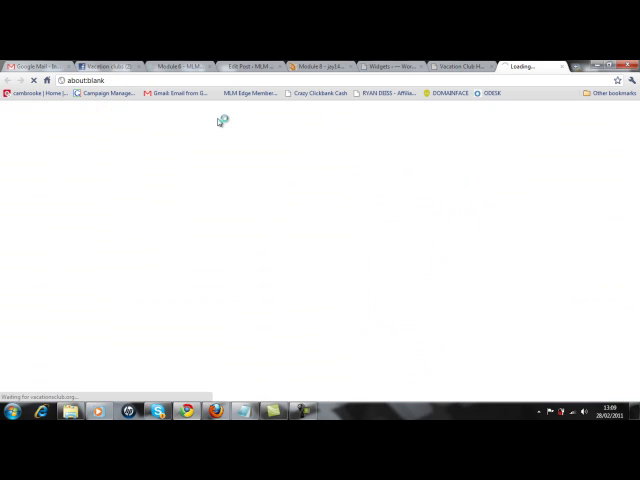
pyautogui.moveTo(174, 170)
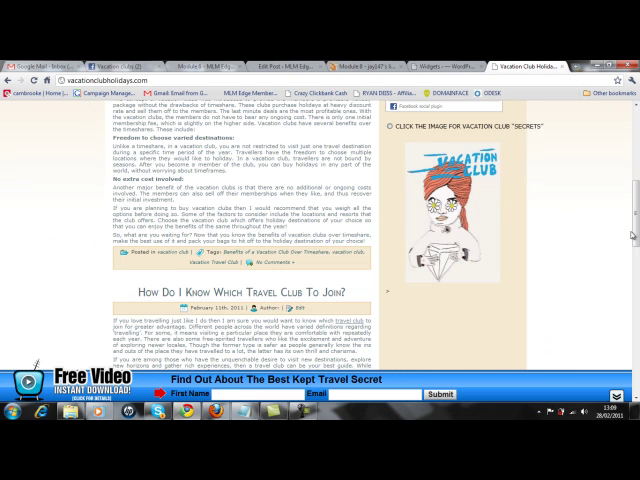
pyautogui.scroll(3)
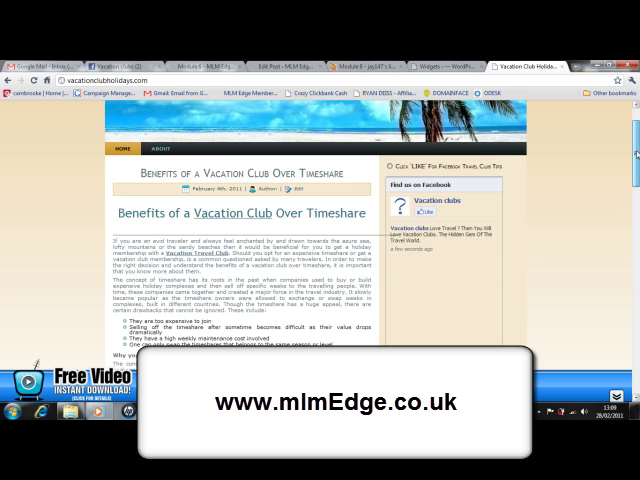
pyautogui.scroll(-3)
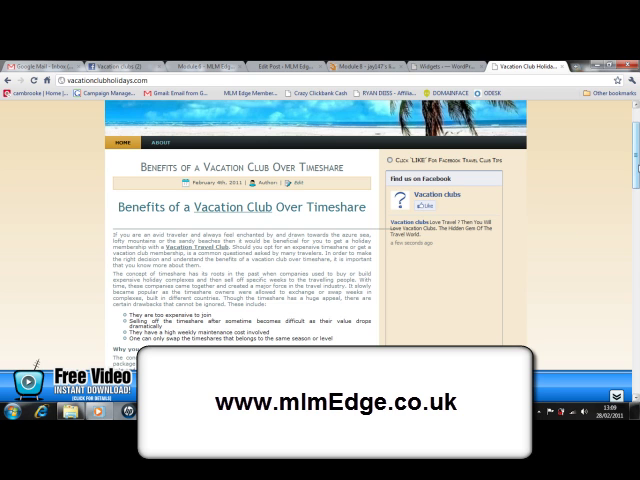
pyautogui.scroll(-3)
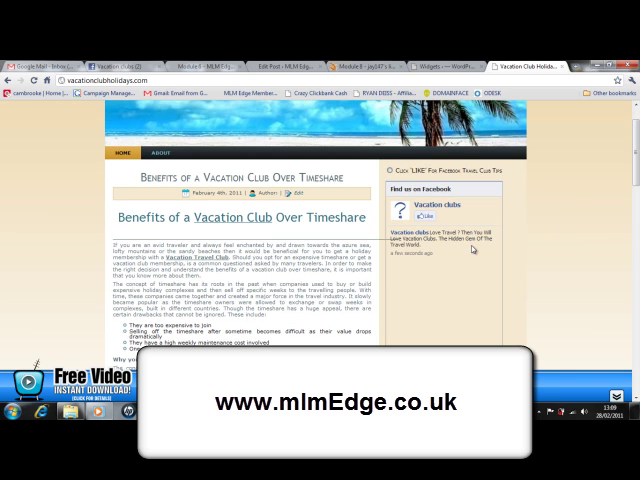